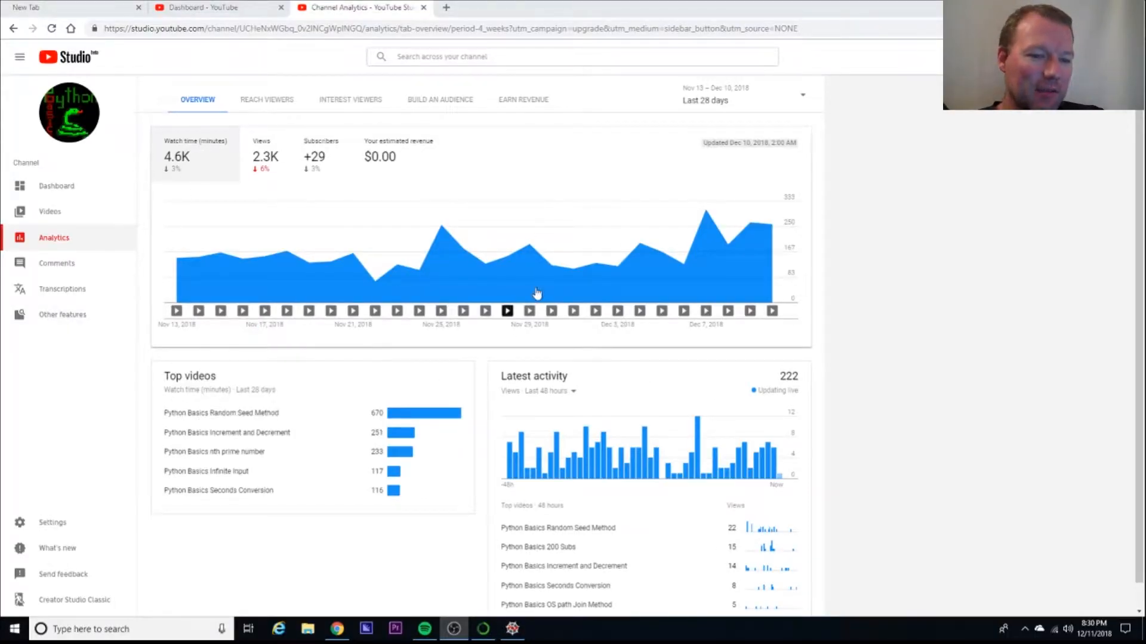
mouse_move(192, 168)
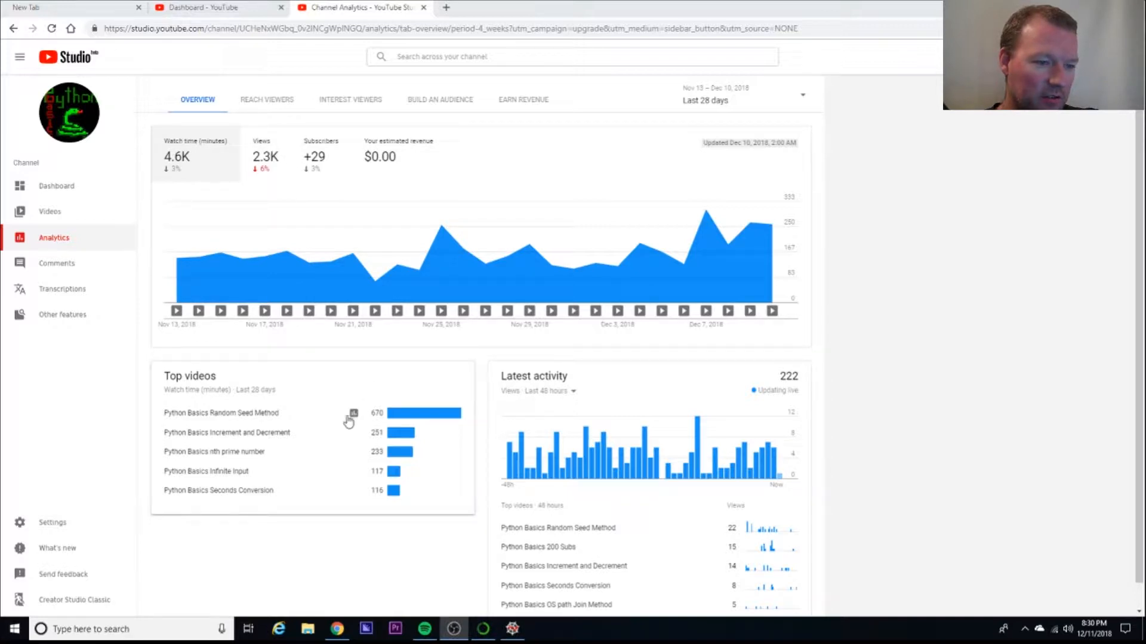
Switch the per-video watch time report to Lifetime and reopen Random Seed Method's analytics
left_click(221, 413)
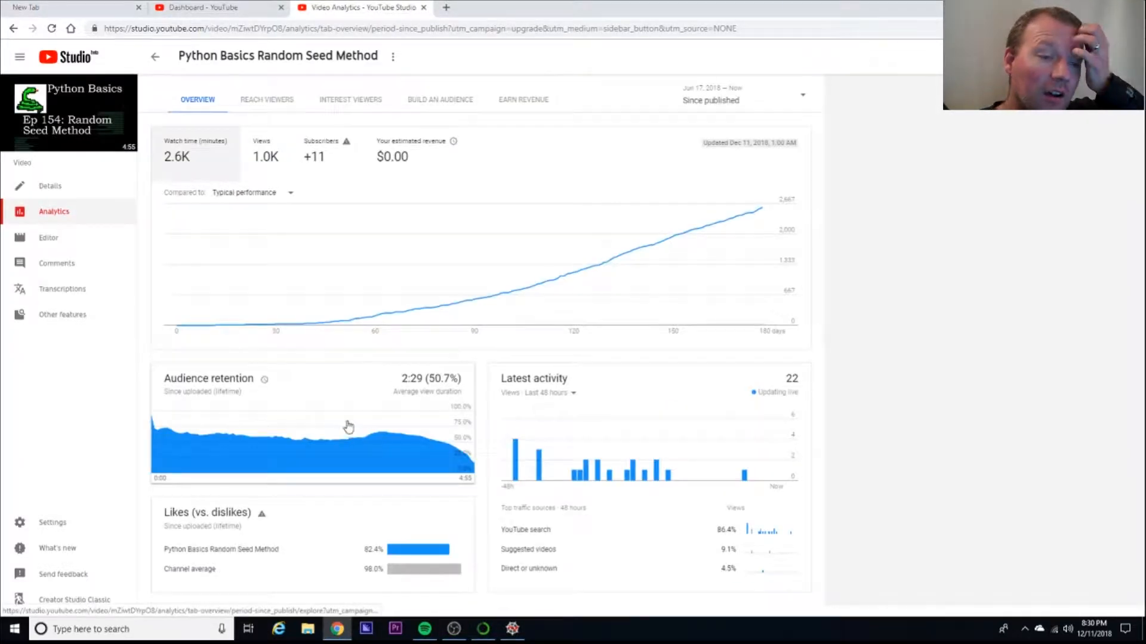
mouse_move(312, 444)
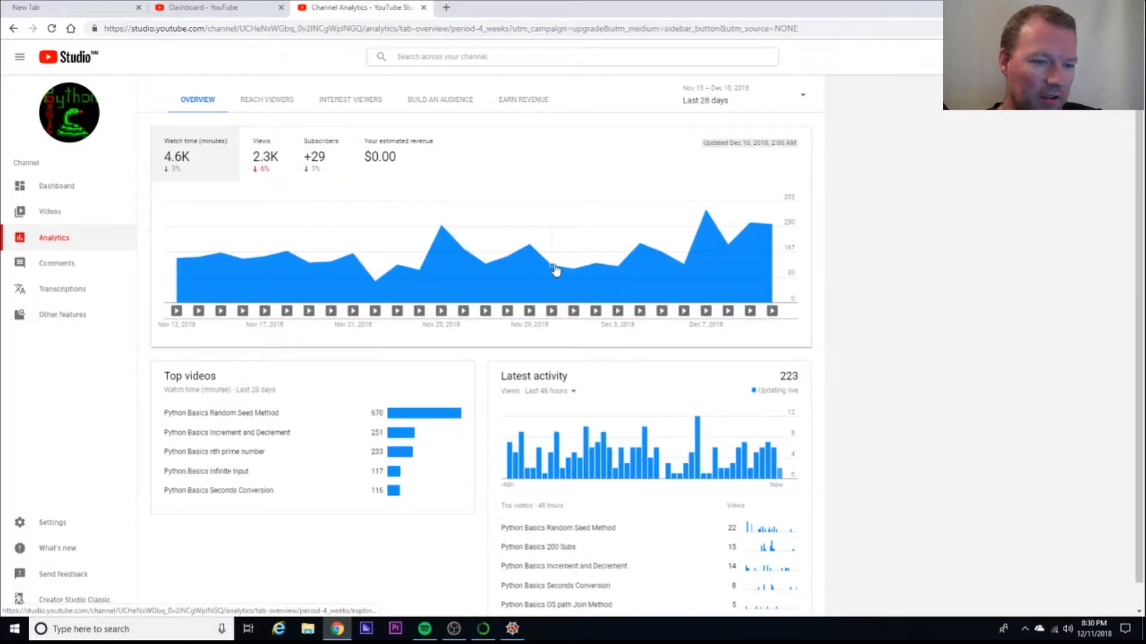
left_click(554, 268)
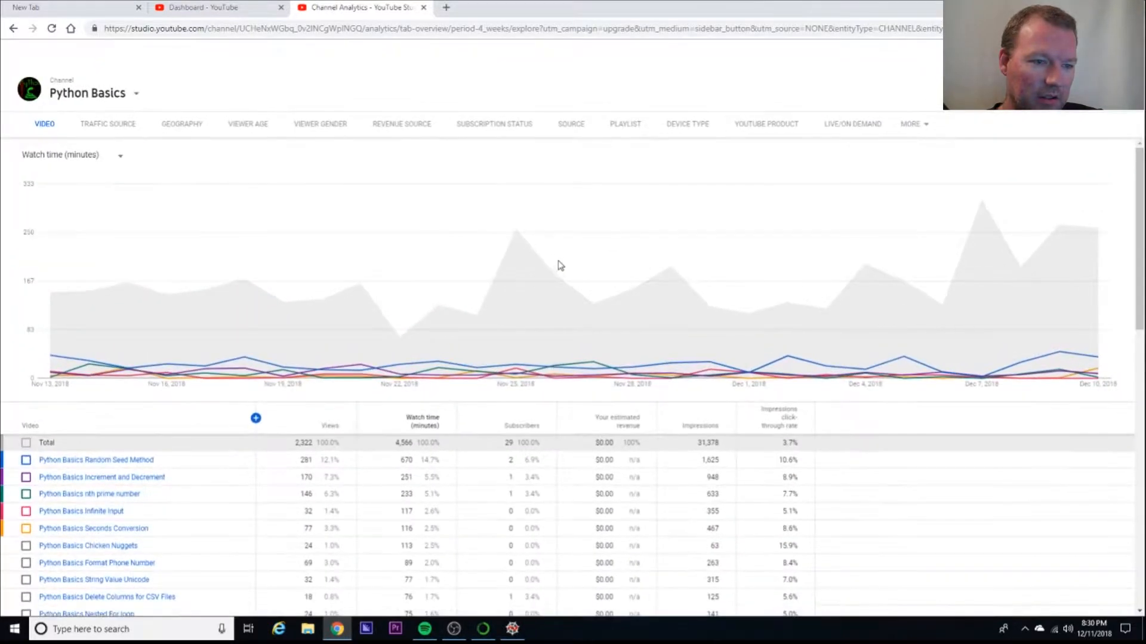
left_click(1096, 111)
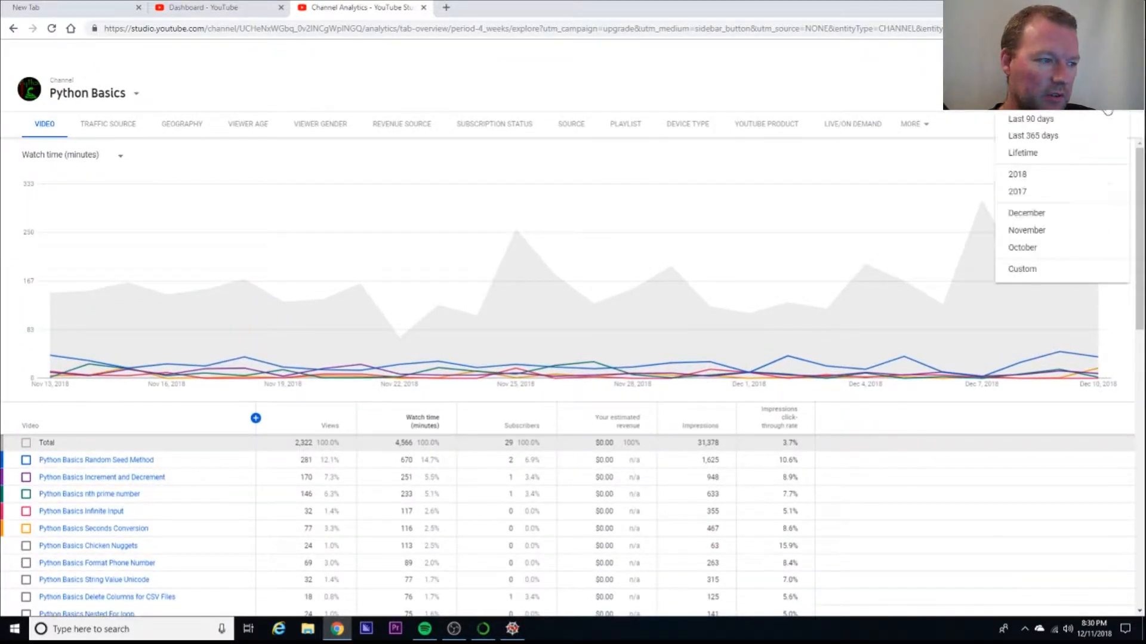
mouse_move(1023, 152)
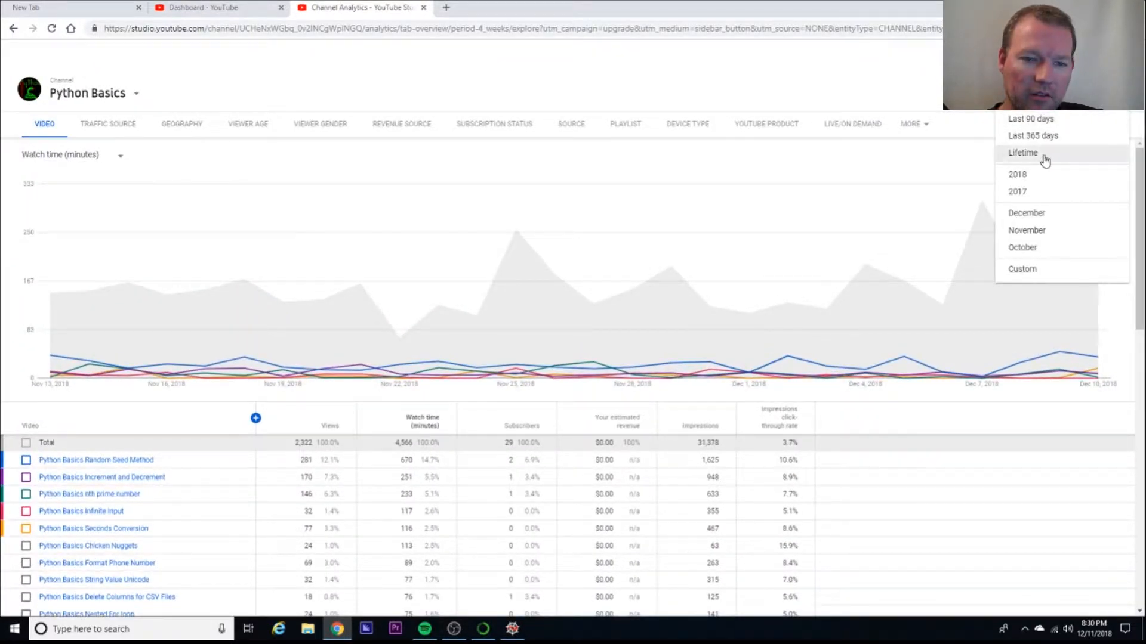
left_click(1022, 153)
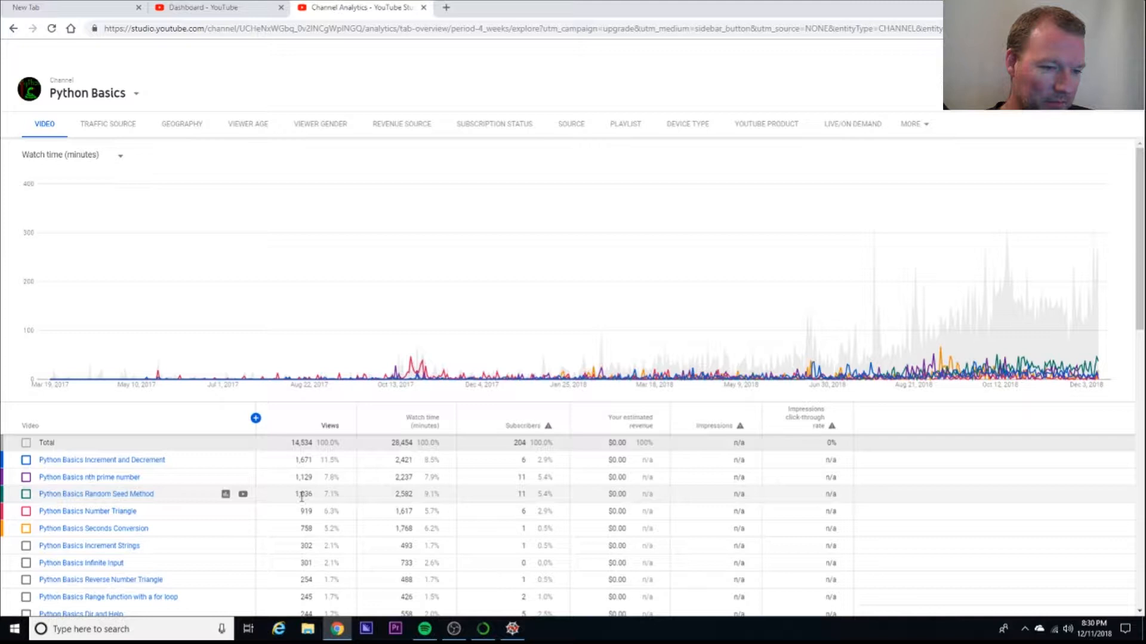
mouse_move(225, 494)
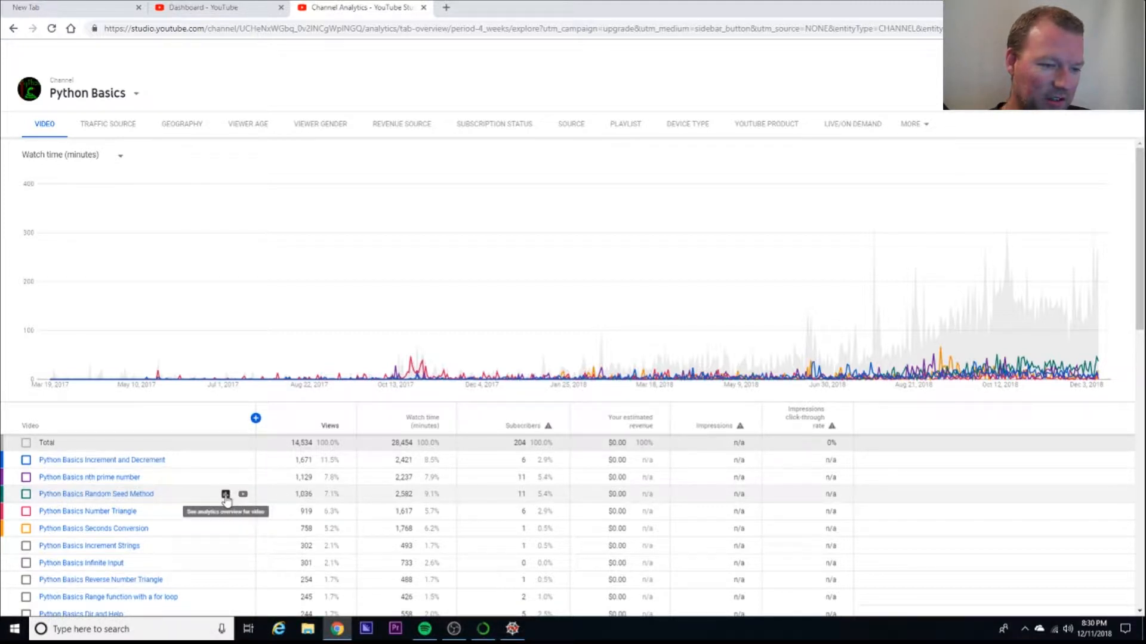
left_click(225, 494)
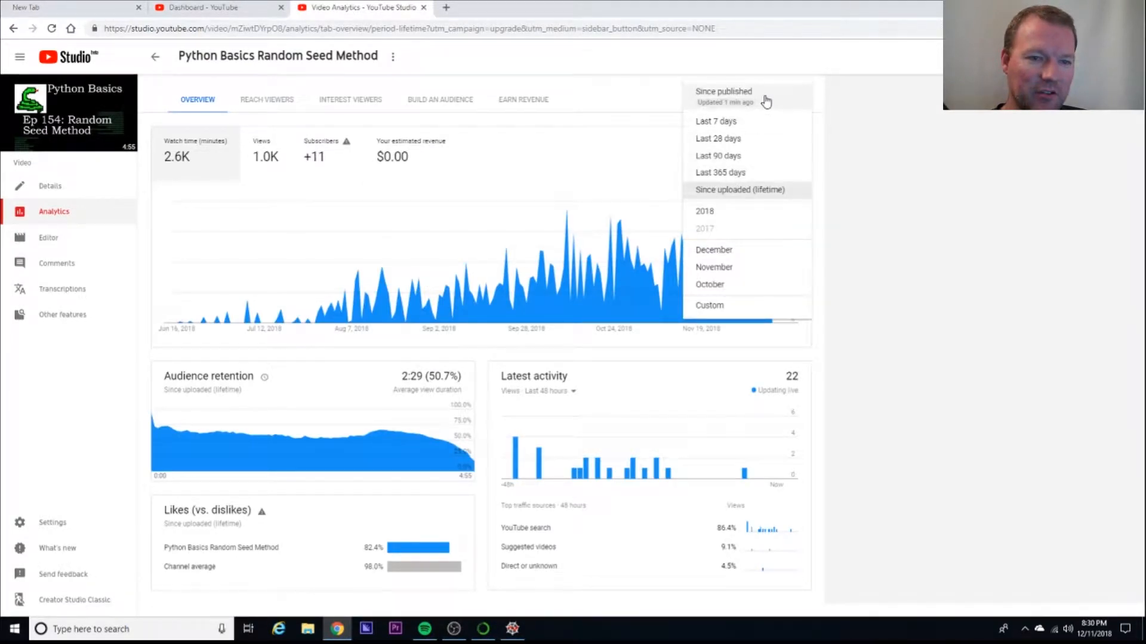
Keep the Random Seed Method analytics on the Since published date range
left_click(723, 90)
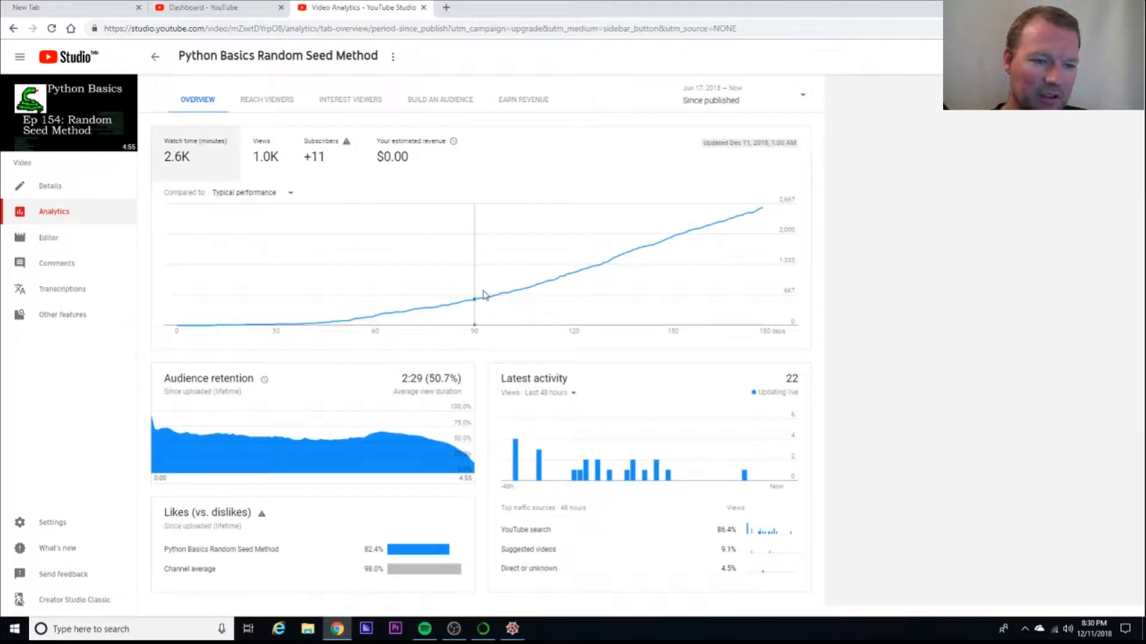
mouse_move(764, 211)
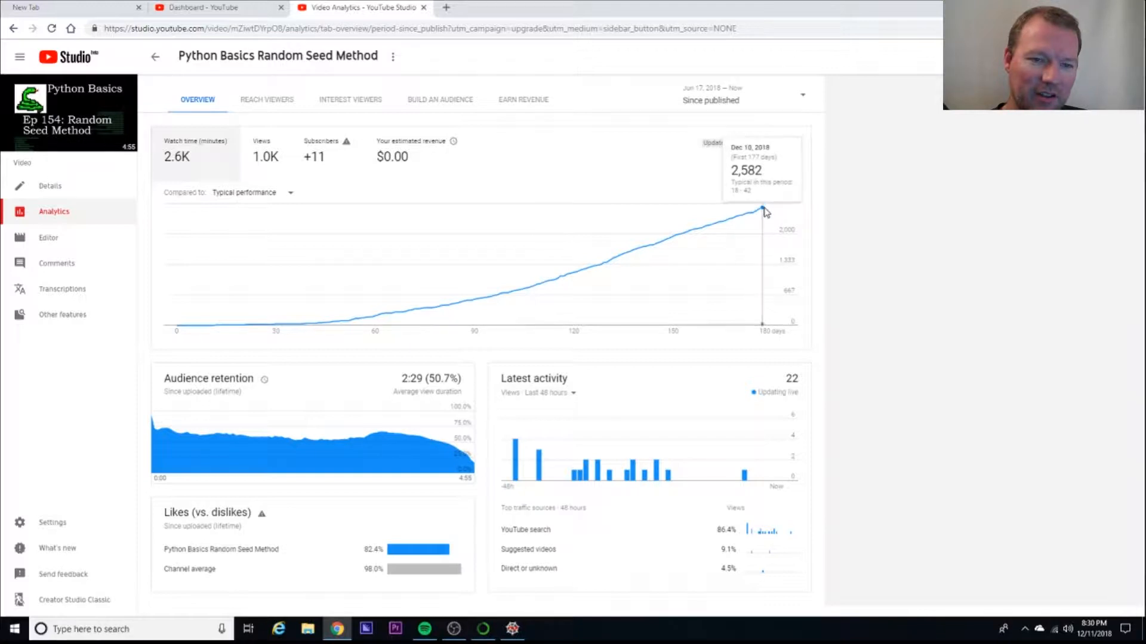
mouse_move(265, 153)
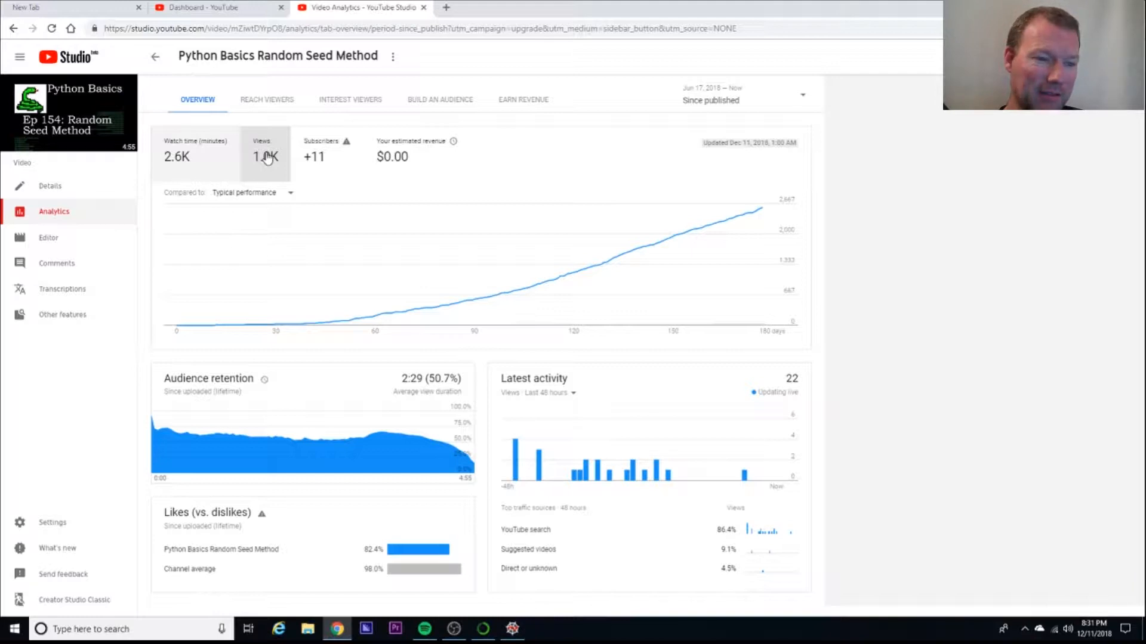
mouse_move(781, 82)
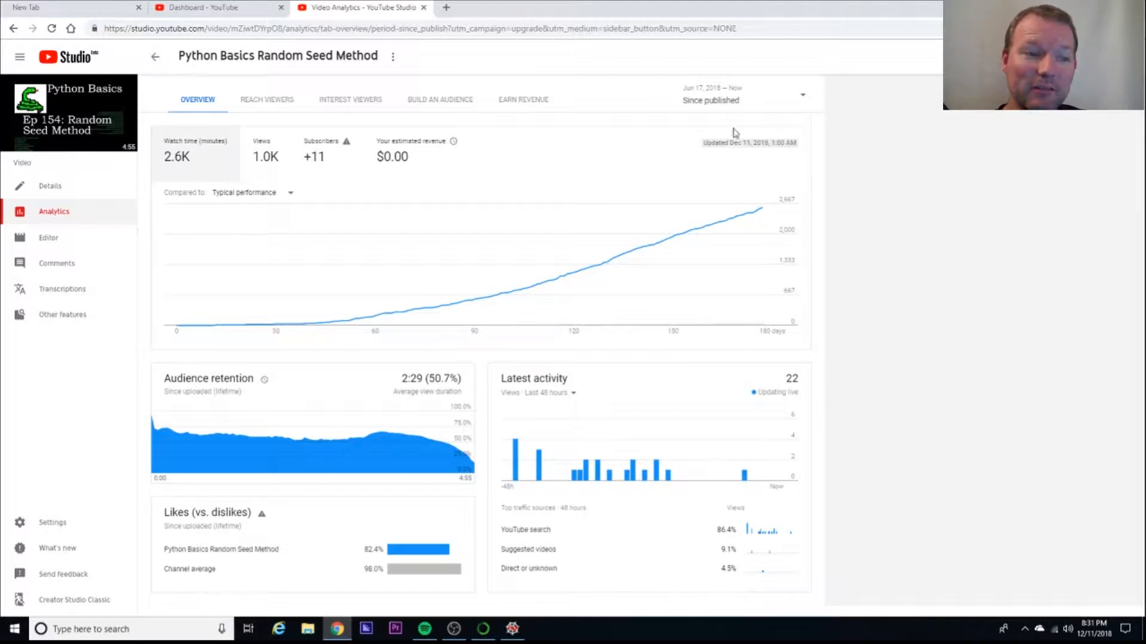
mouse_move(267, 156)
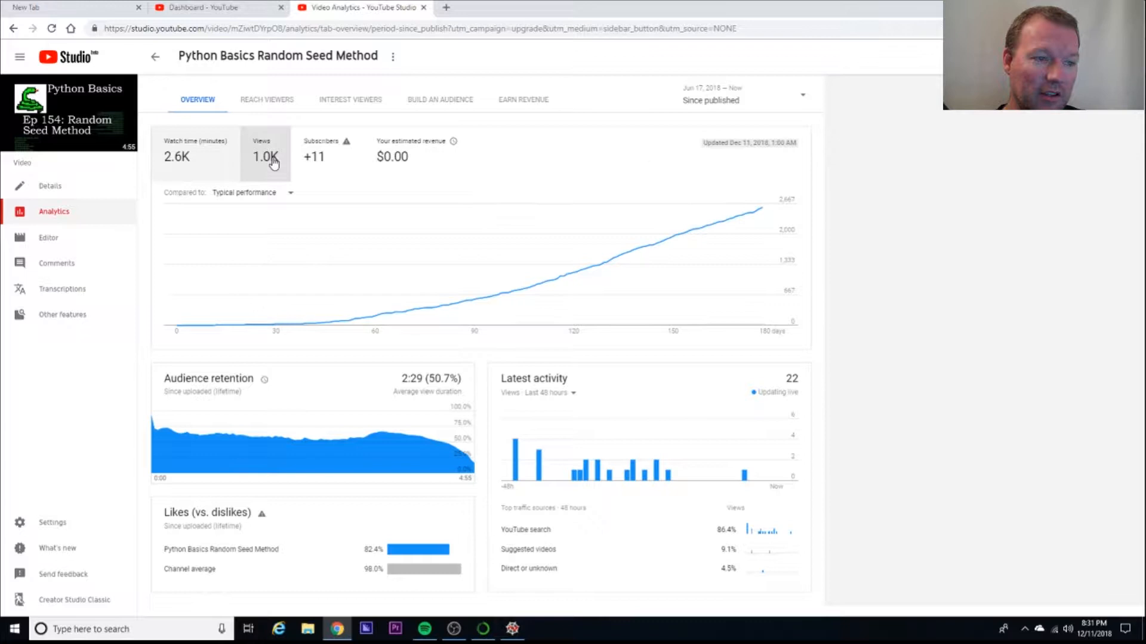
mouse_move(208, 121)
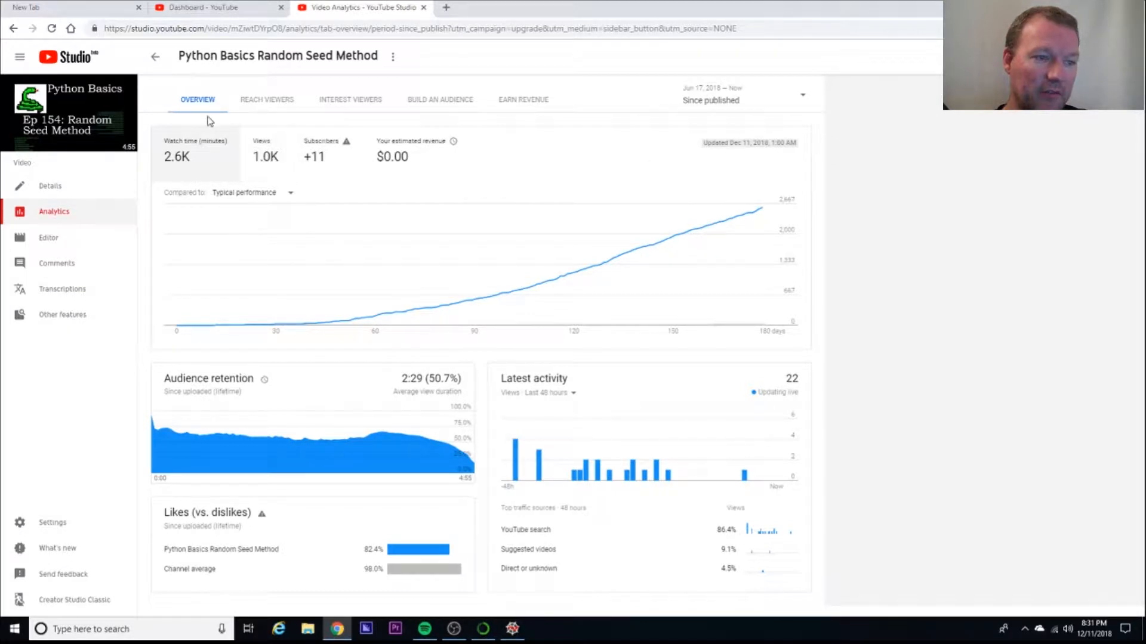
mouse_move(625, 275)
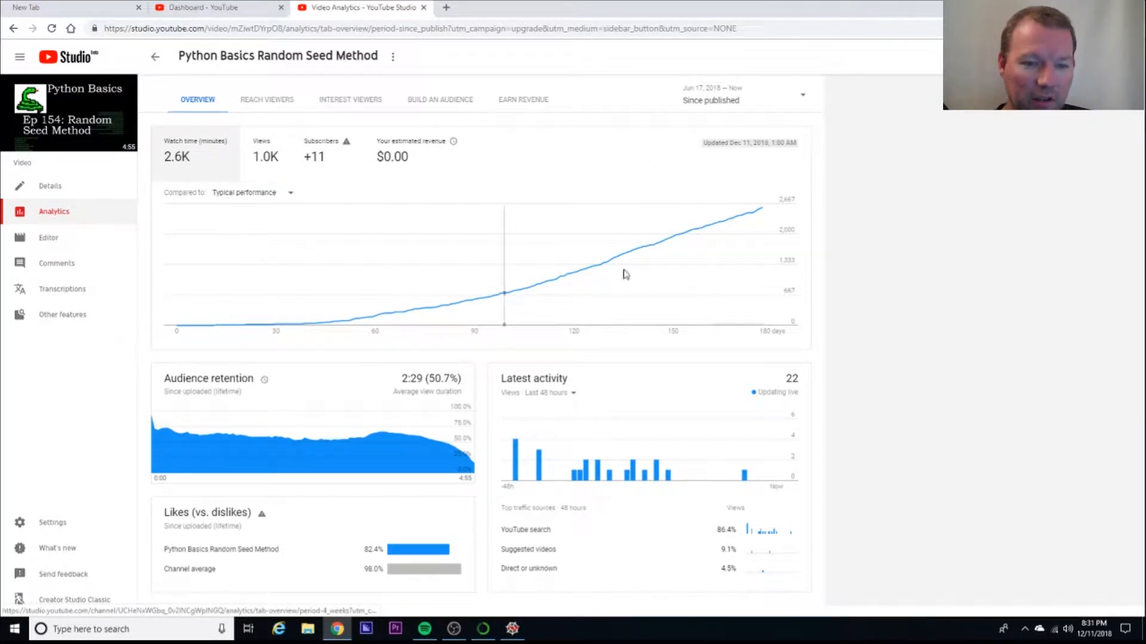
mouse_move(762, 331)
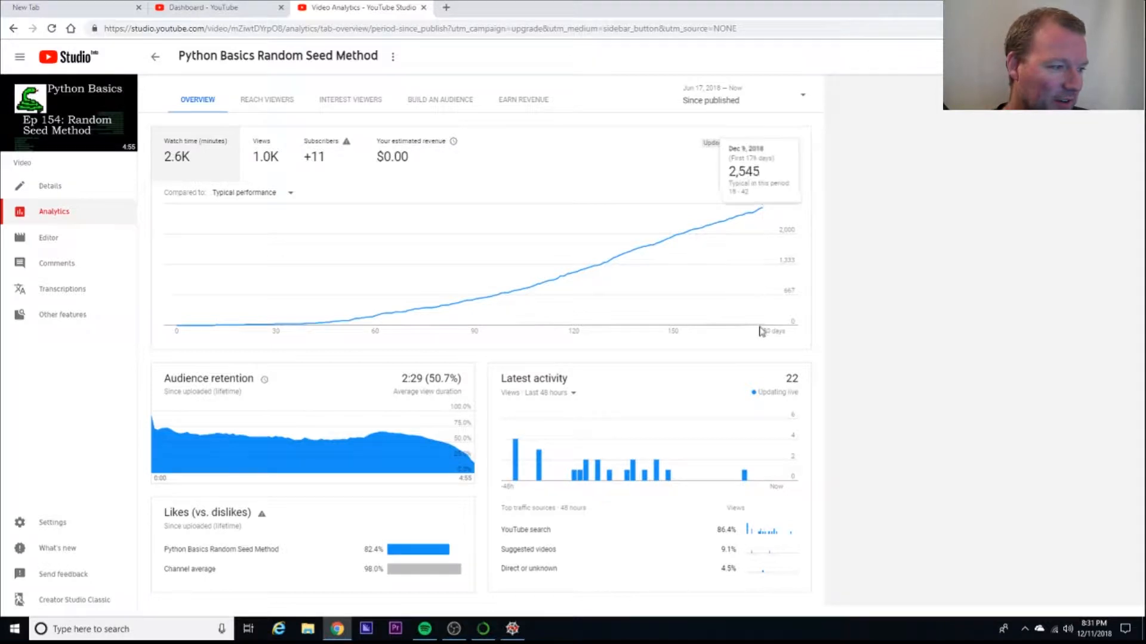
mouse_move(762, 328)
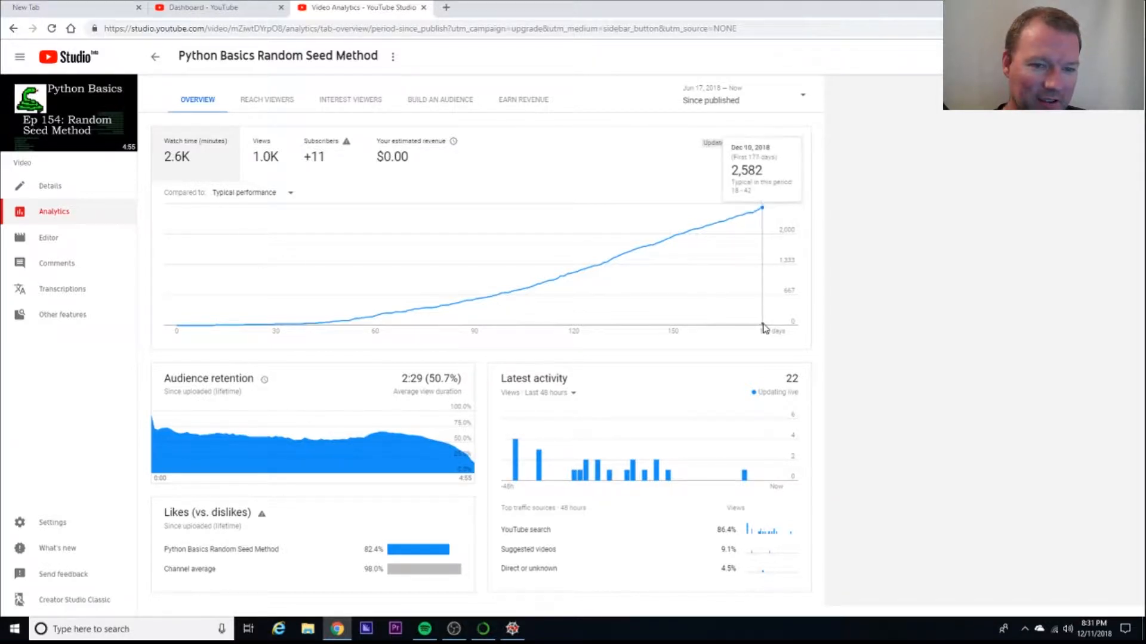
mouse_move(759, 328)
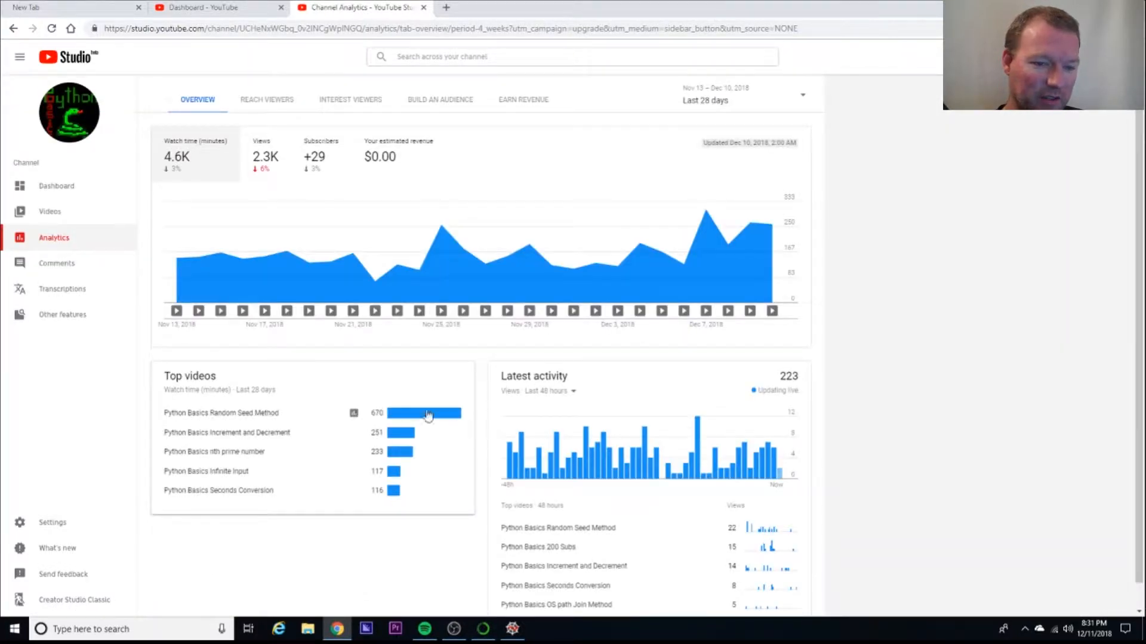
mouse_move(347, 453)
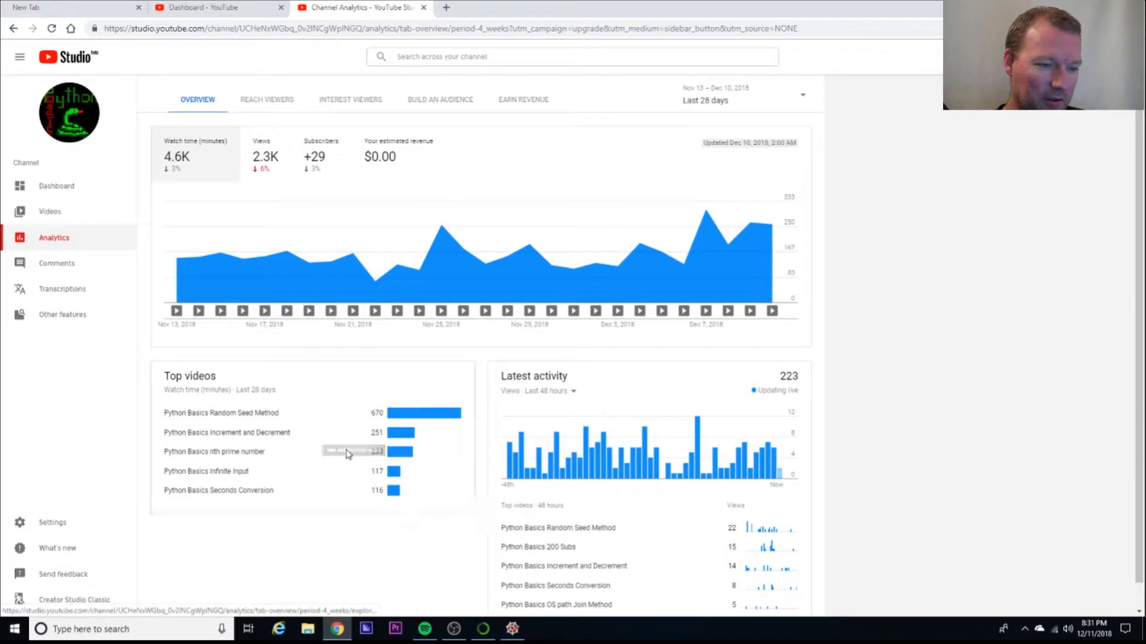
left_click(221, 413)
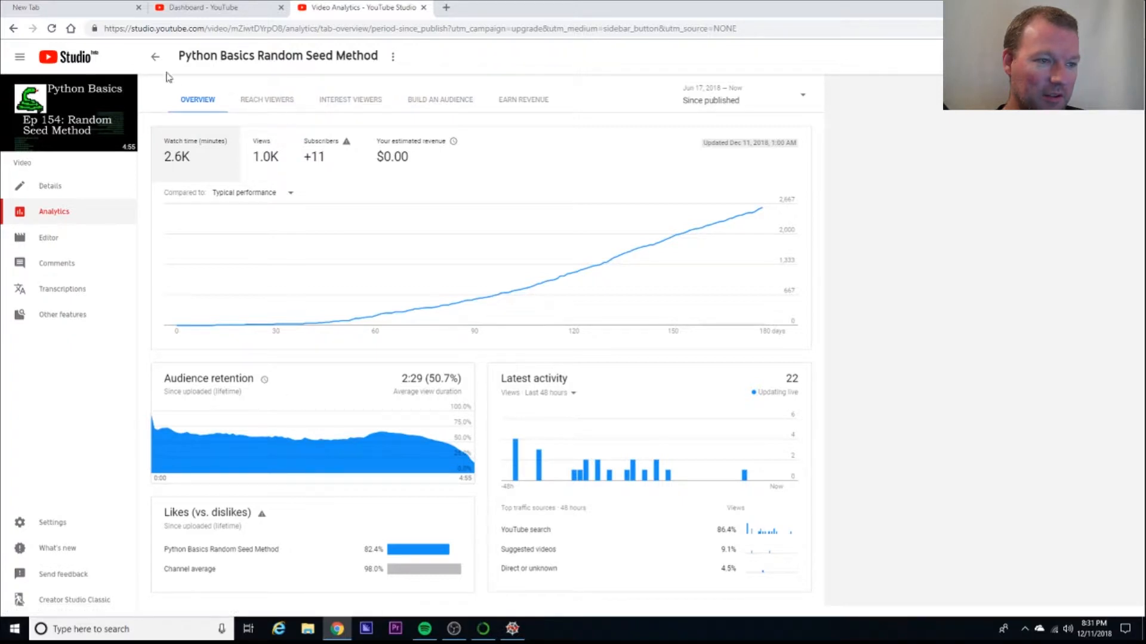
left_click(155, 56)
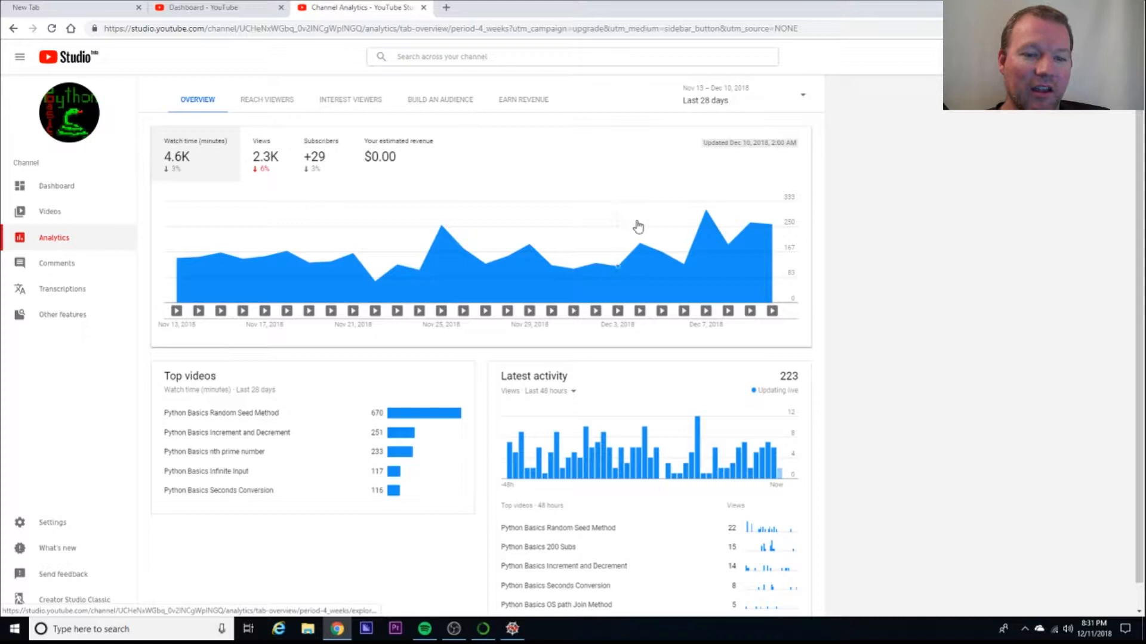
mouse_move(397, 311)
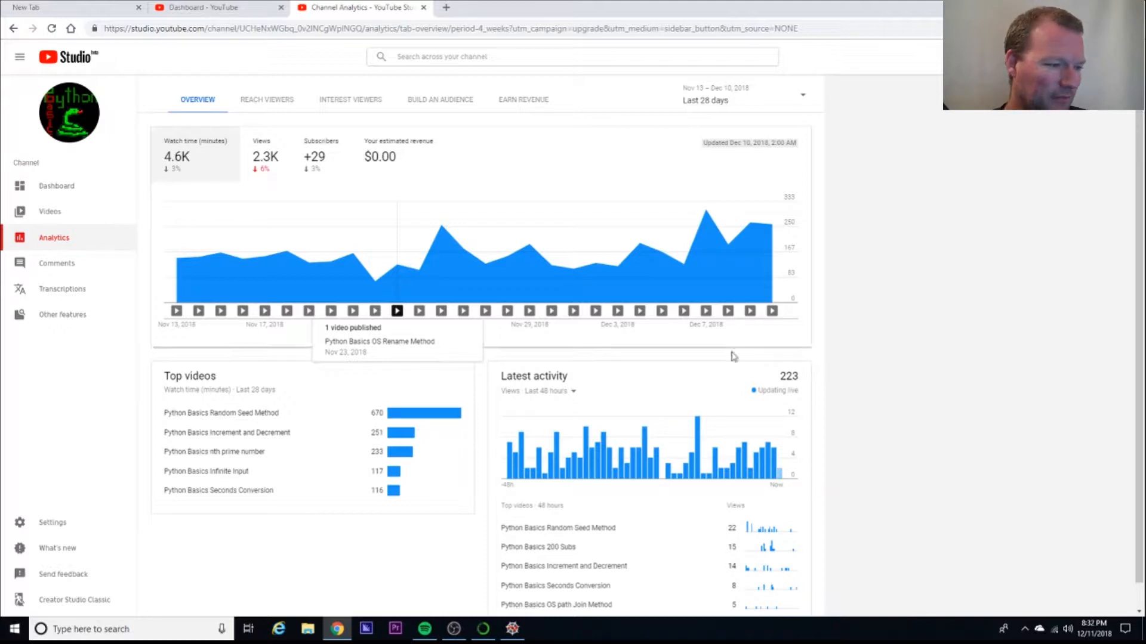
mouse_move(787, 453)
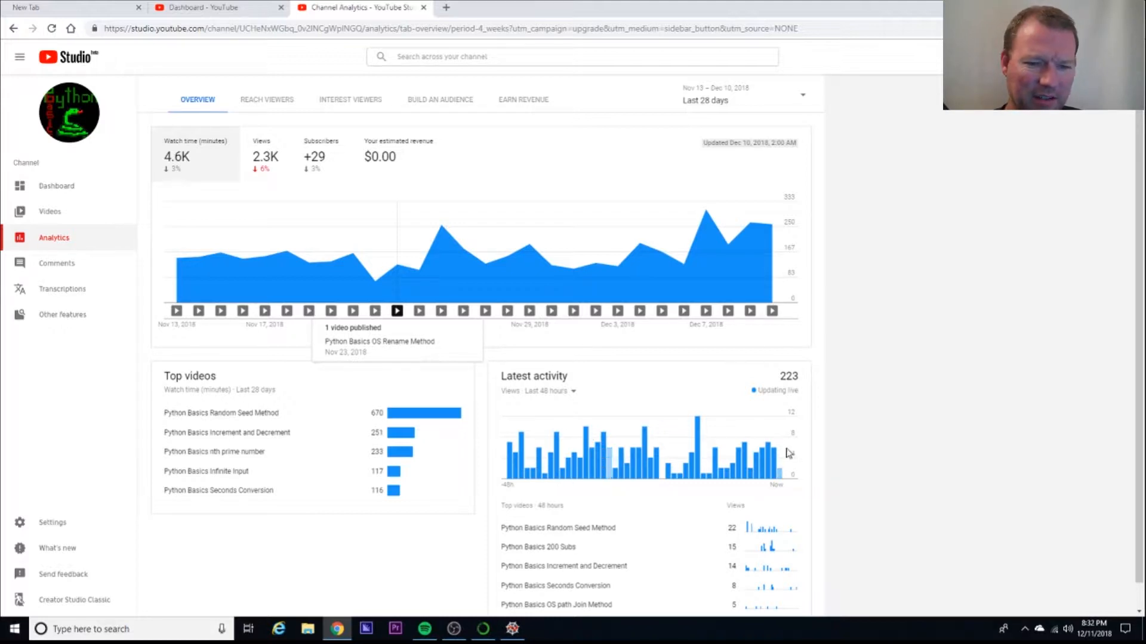
mouse_move(949, 426)
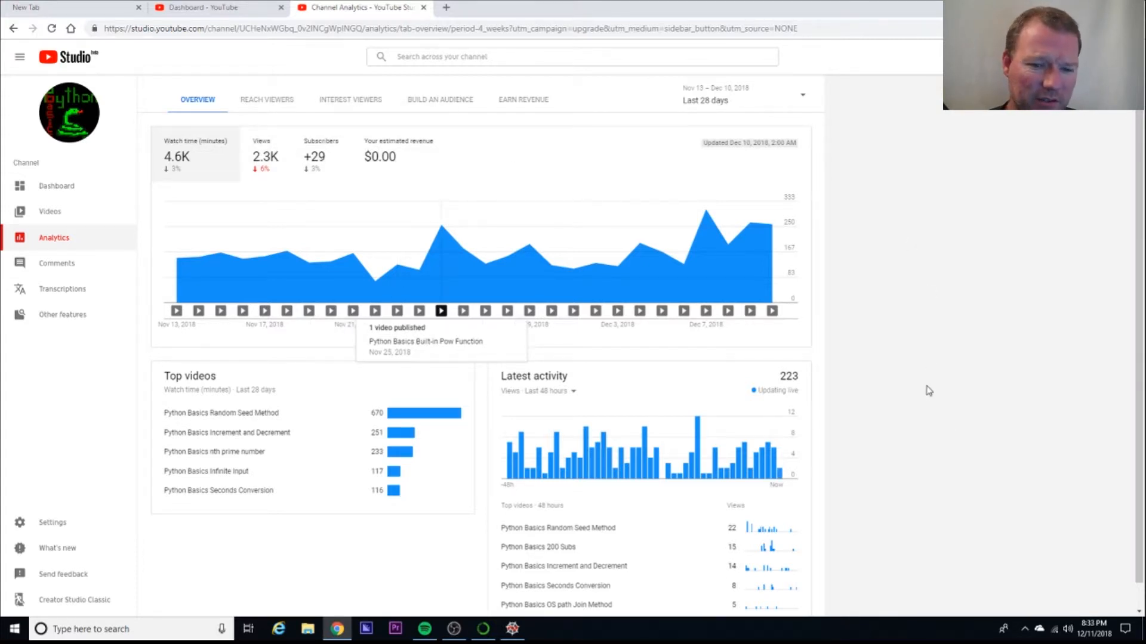
mouse_move(971, 398)
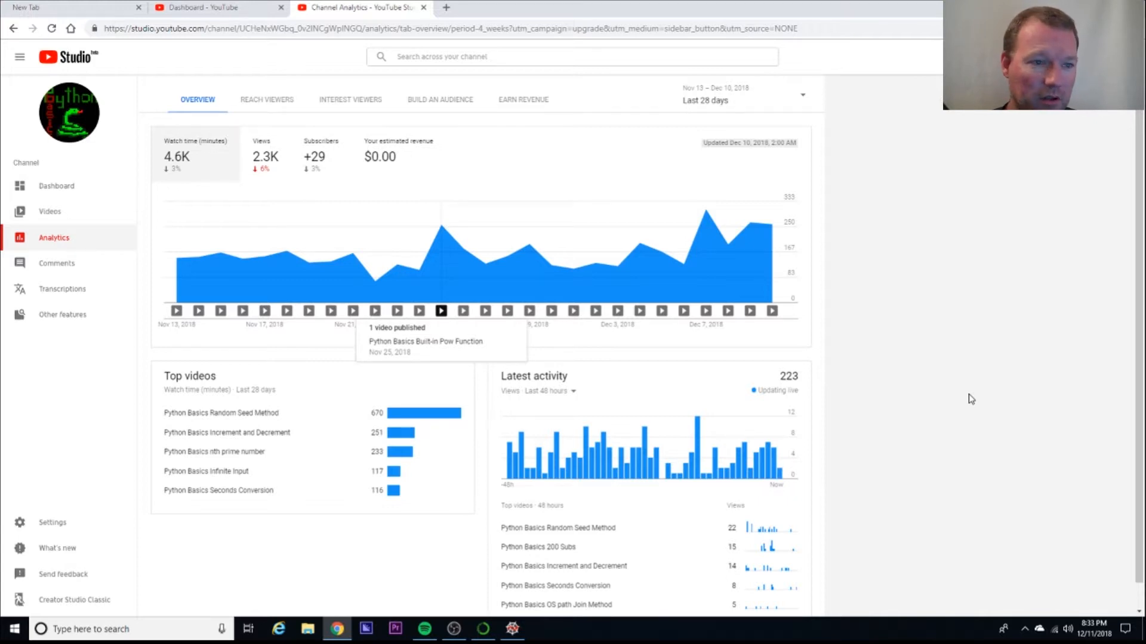
mouse_move(949, 358)
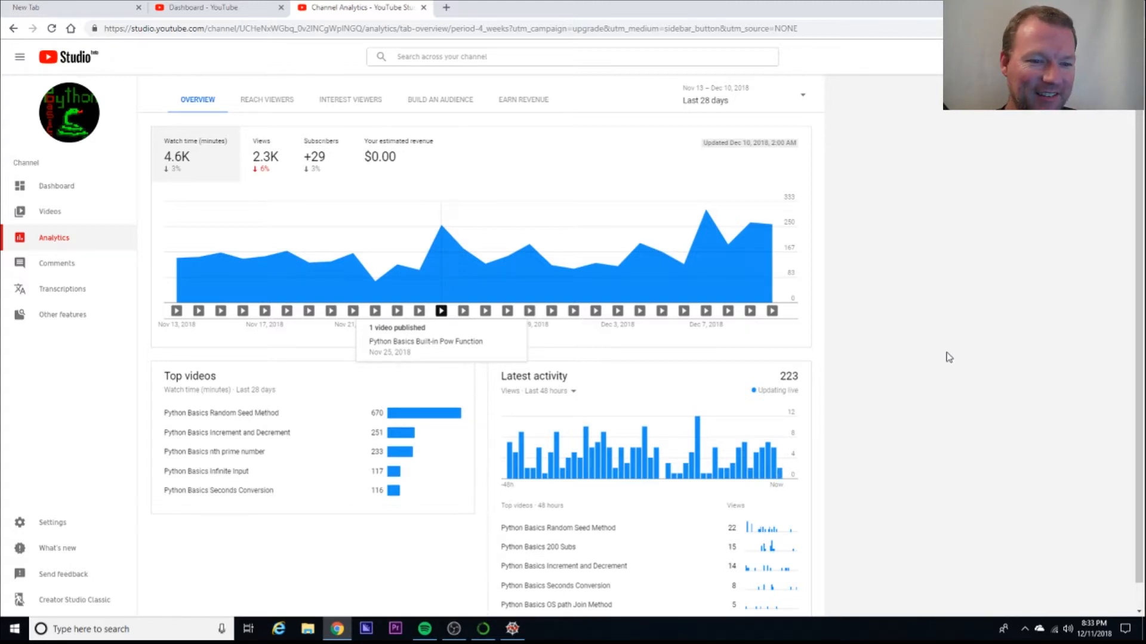
mouse_move(943, 356)
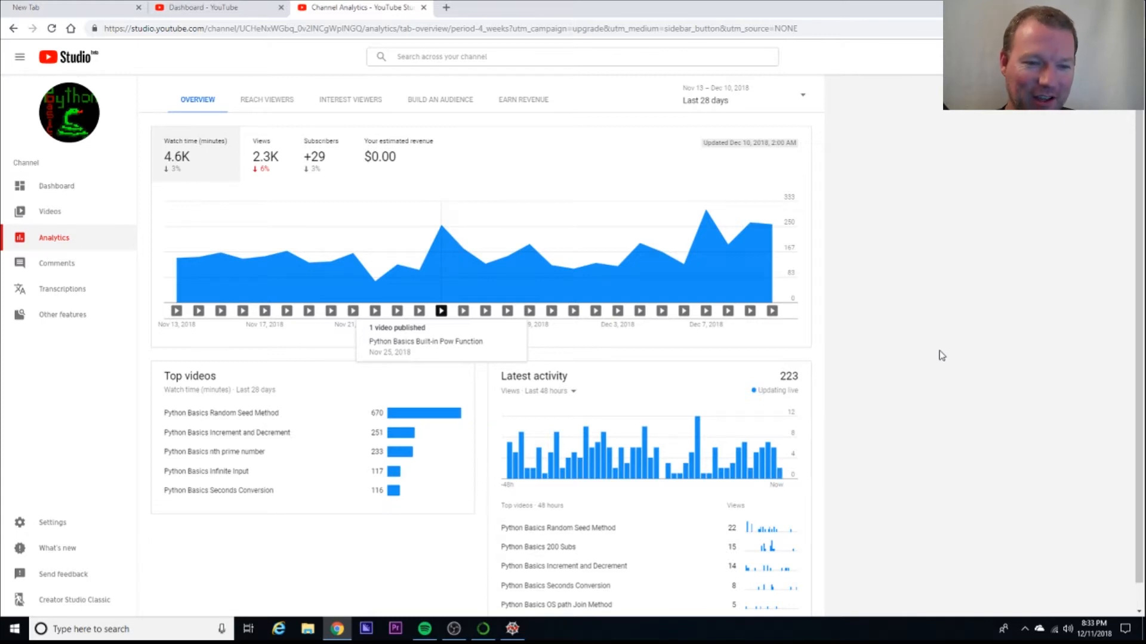